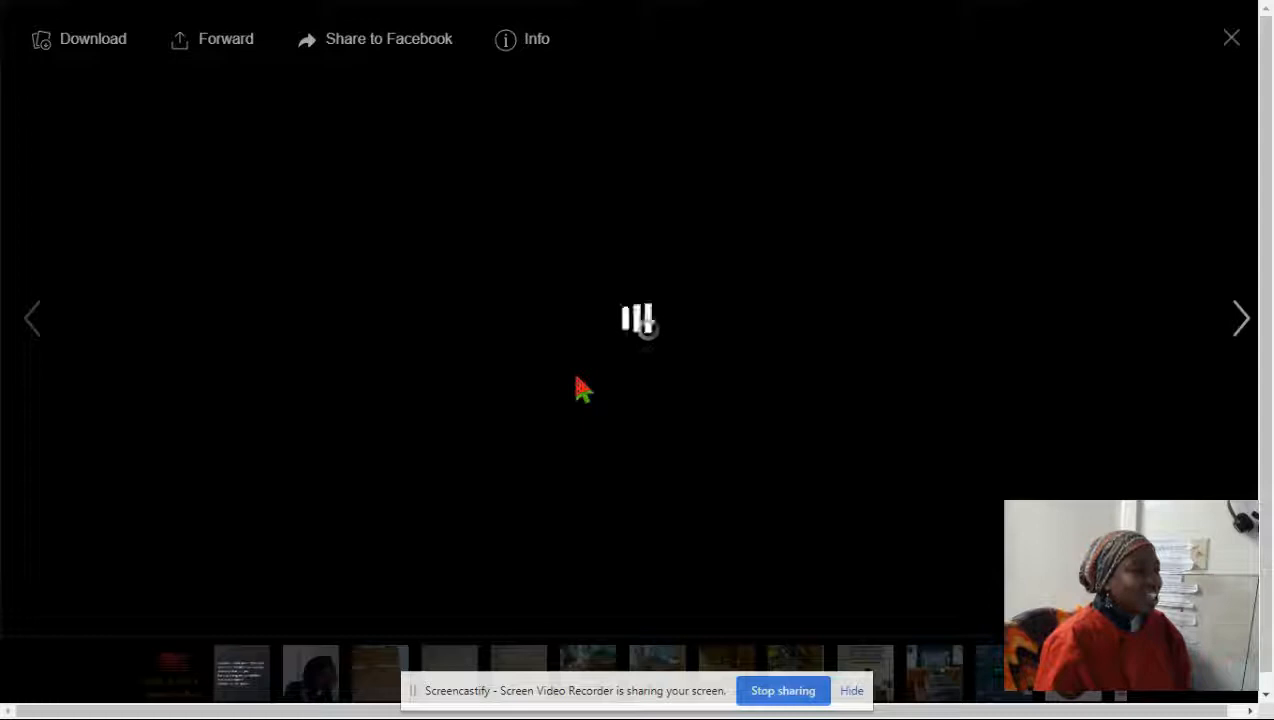
{"action": "mouse_move", "coordinate": [650, 380]}
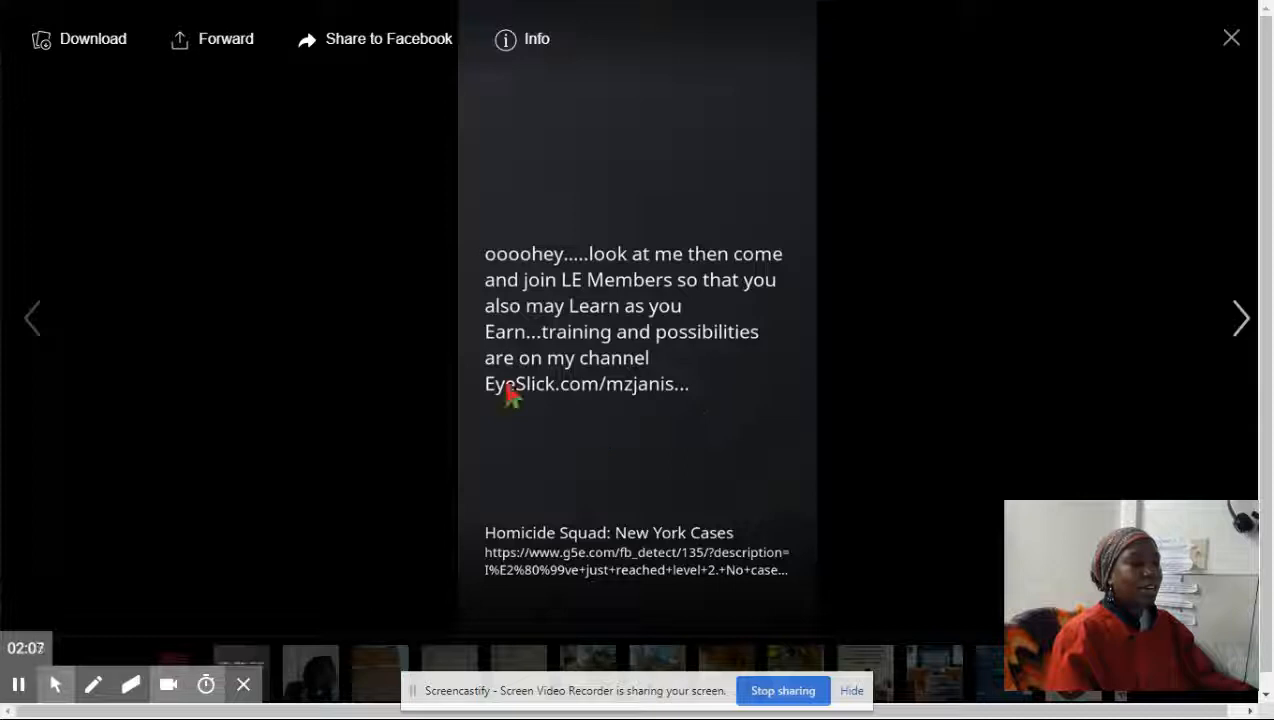
{"action": "mouse_move", "coordinate": [600, 400]}
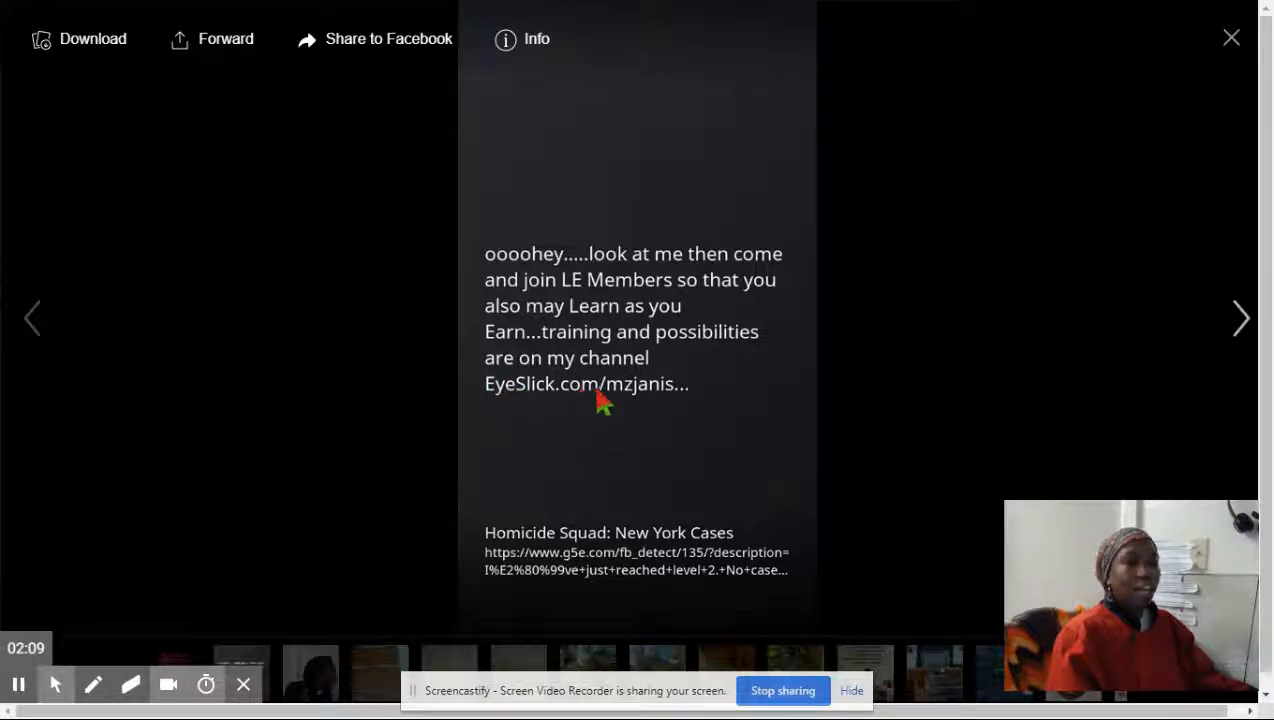